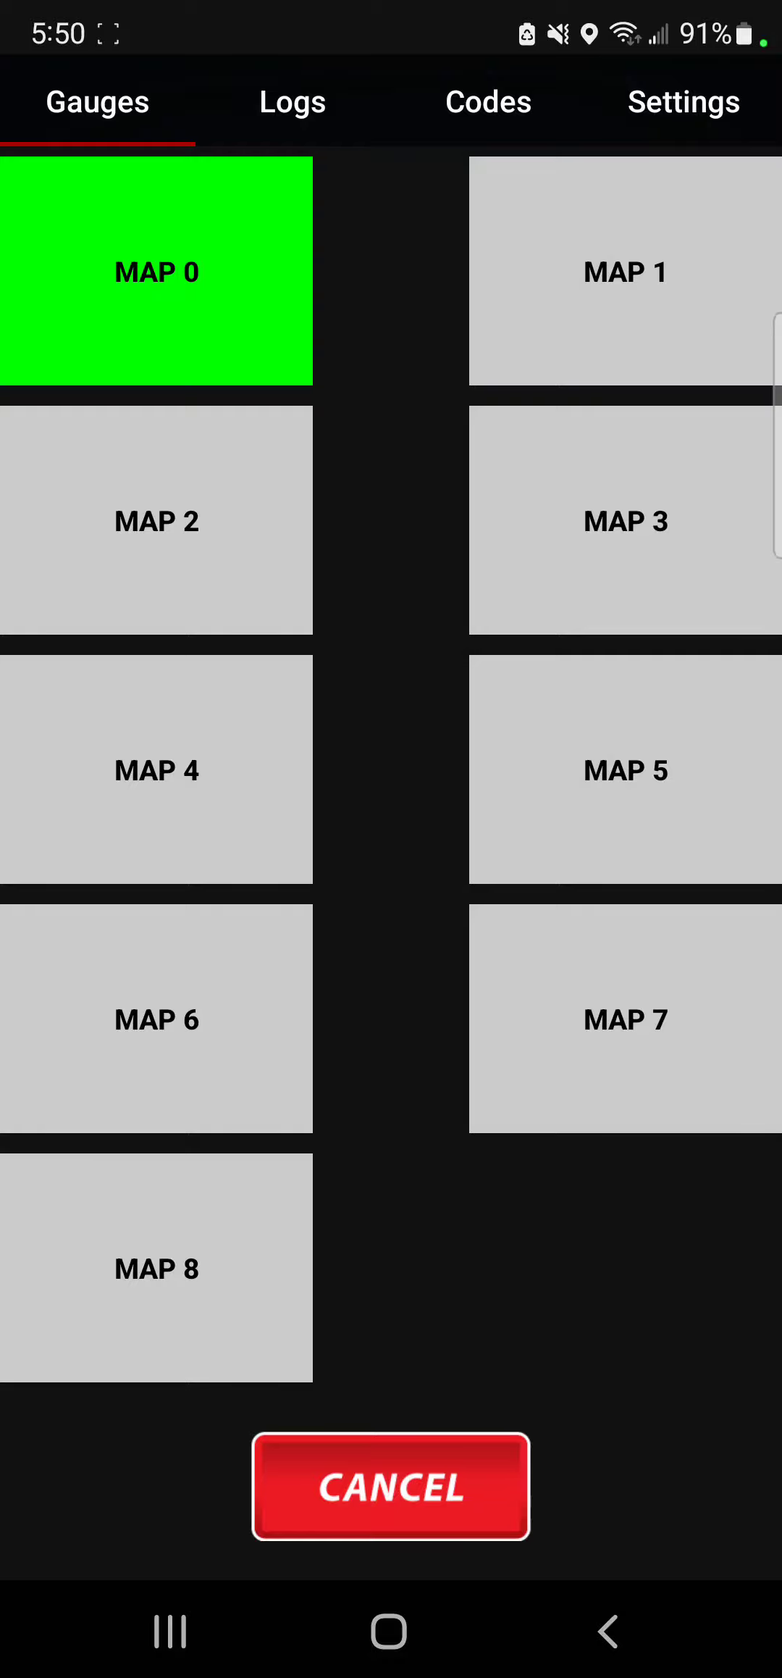
Select MAP 2 on the Gauges map grid and dismiss the 'Not connected to JB4' error
{"action": "left_click", "coordinate": [625, 299]}
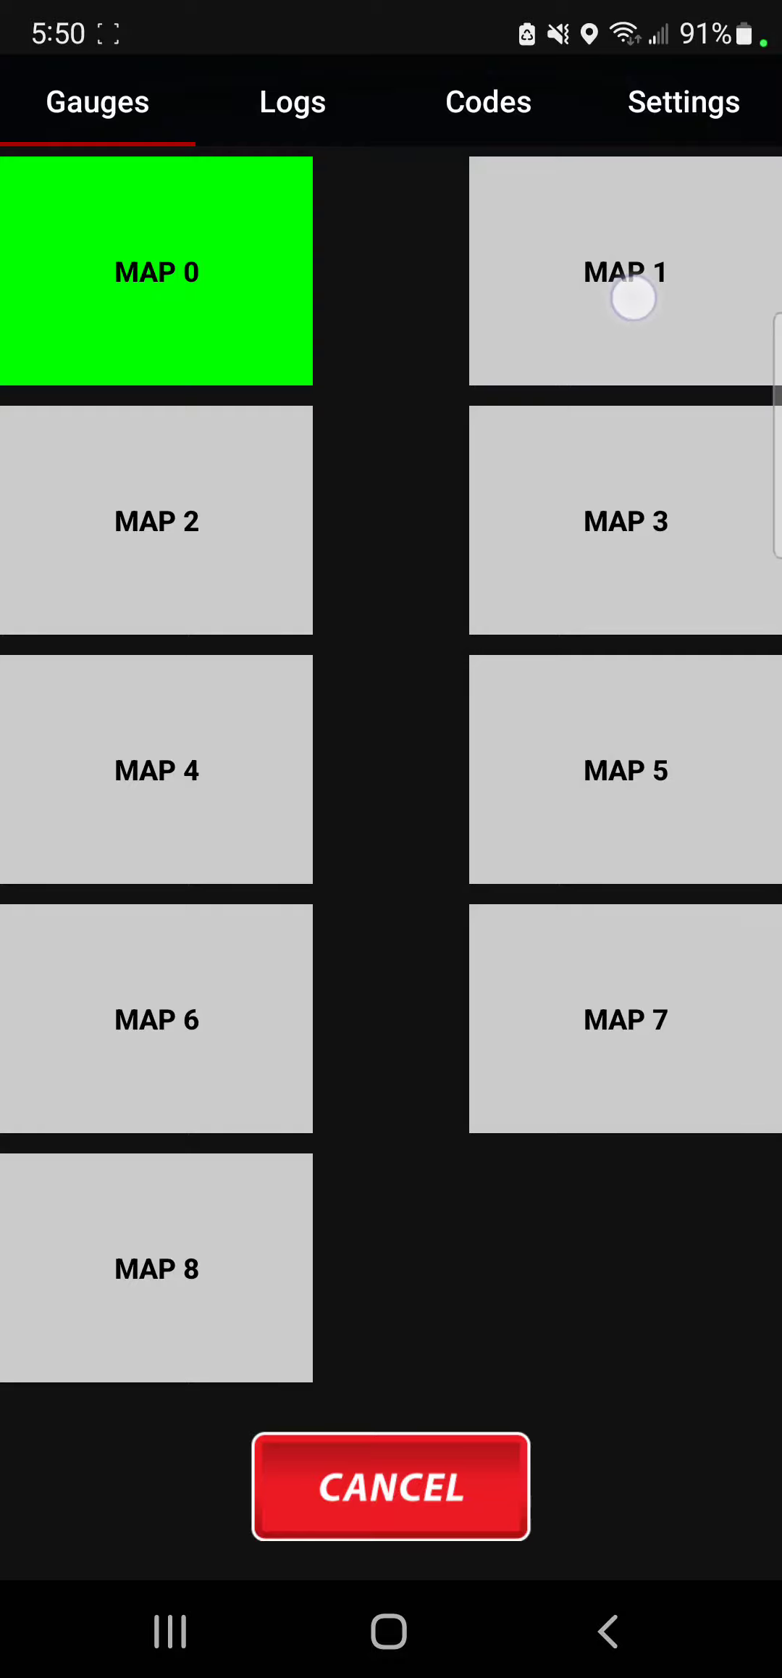
{"action": "left_click", "coordinate": [624, 271]}
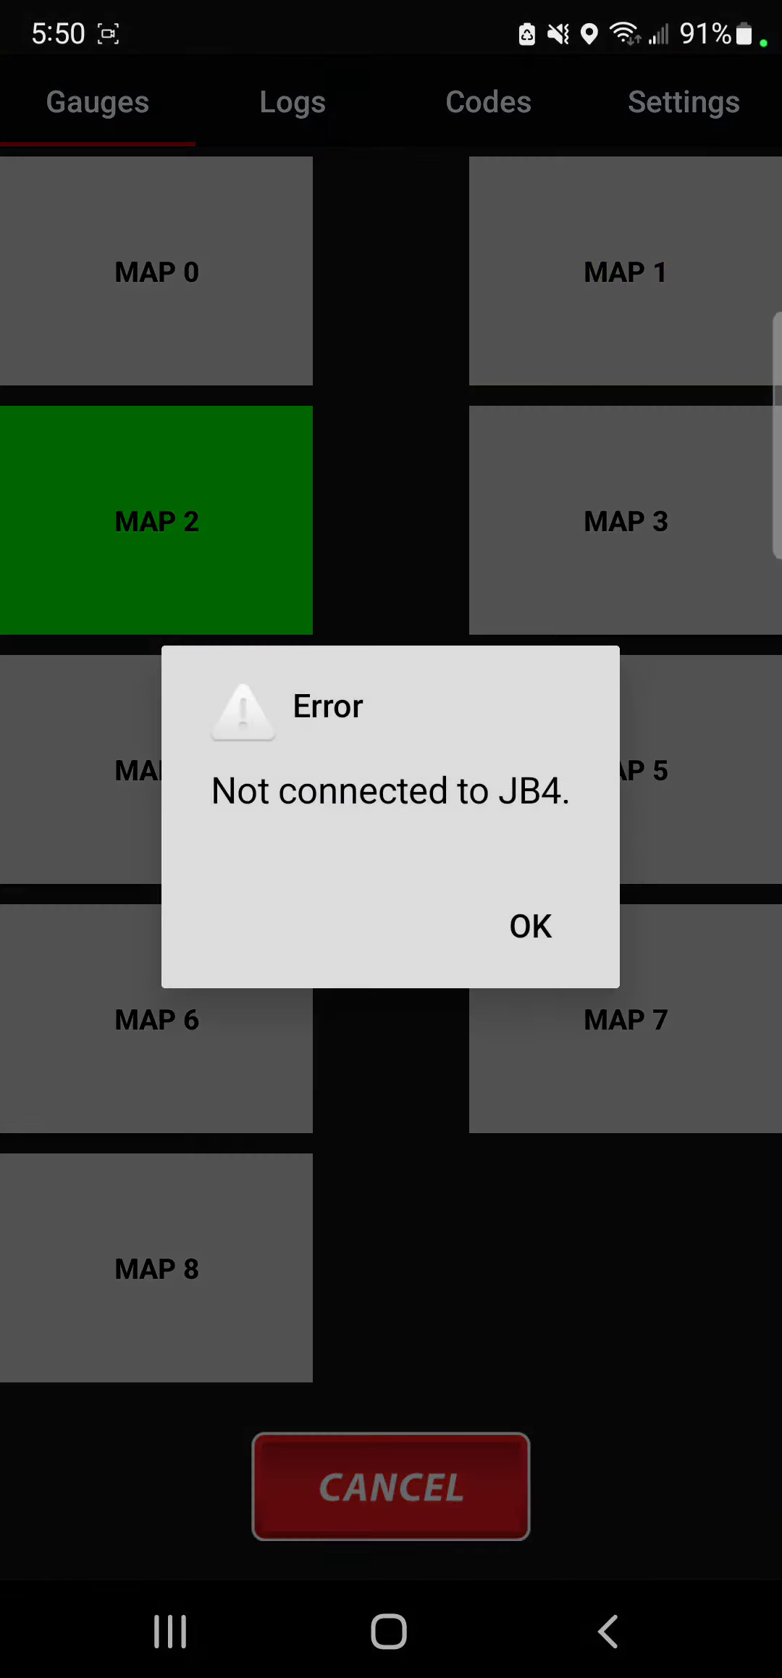
{"action": "left_click", "coordinate": [530, 925]}
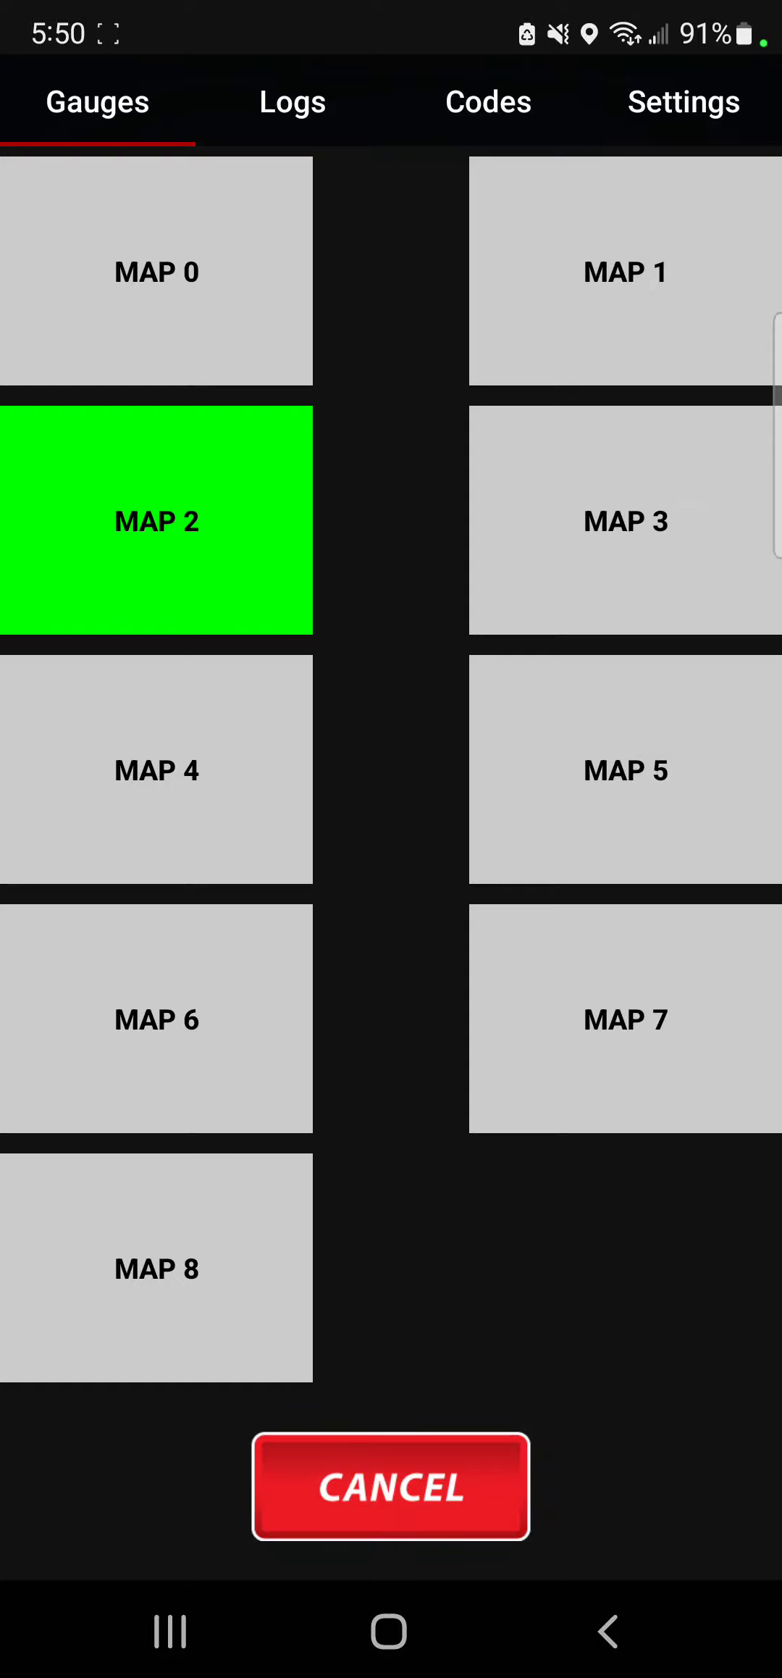
{"action": "left_click", "coordinate": [625, 520]}
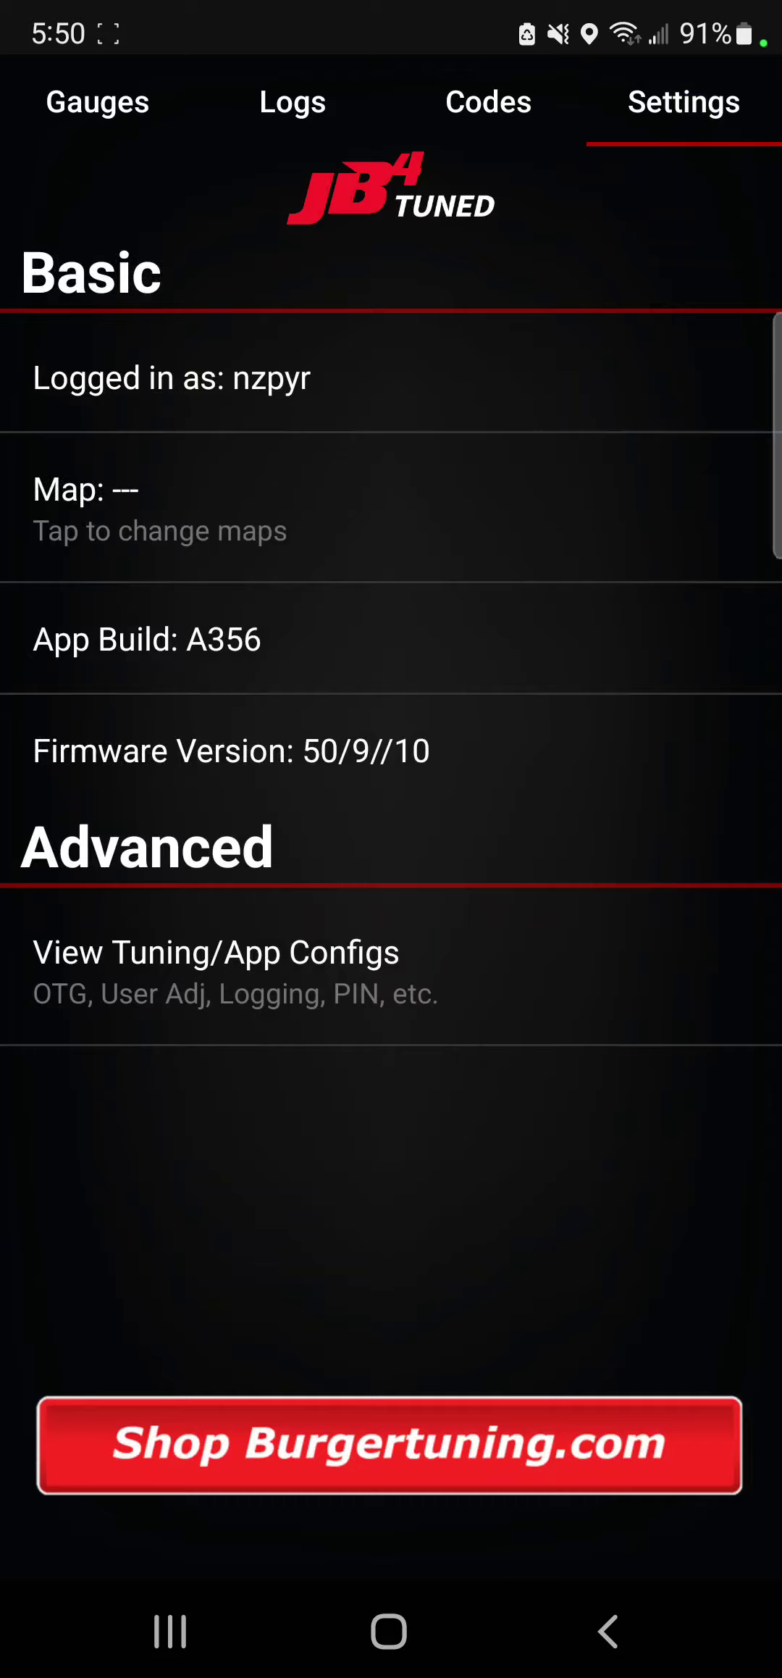
From 'Map: Tap to change maps' in Settings, select MAP 1 and clear the not-connected error
{"action": "left_click", "coordinate": [161, 506]}
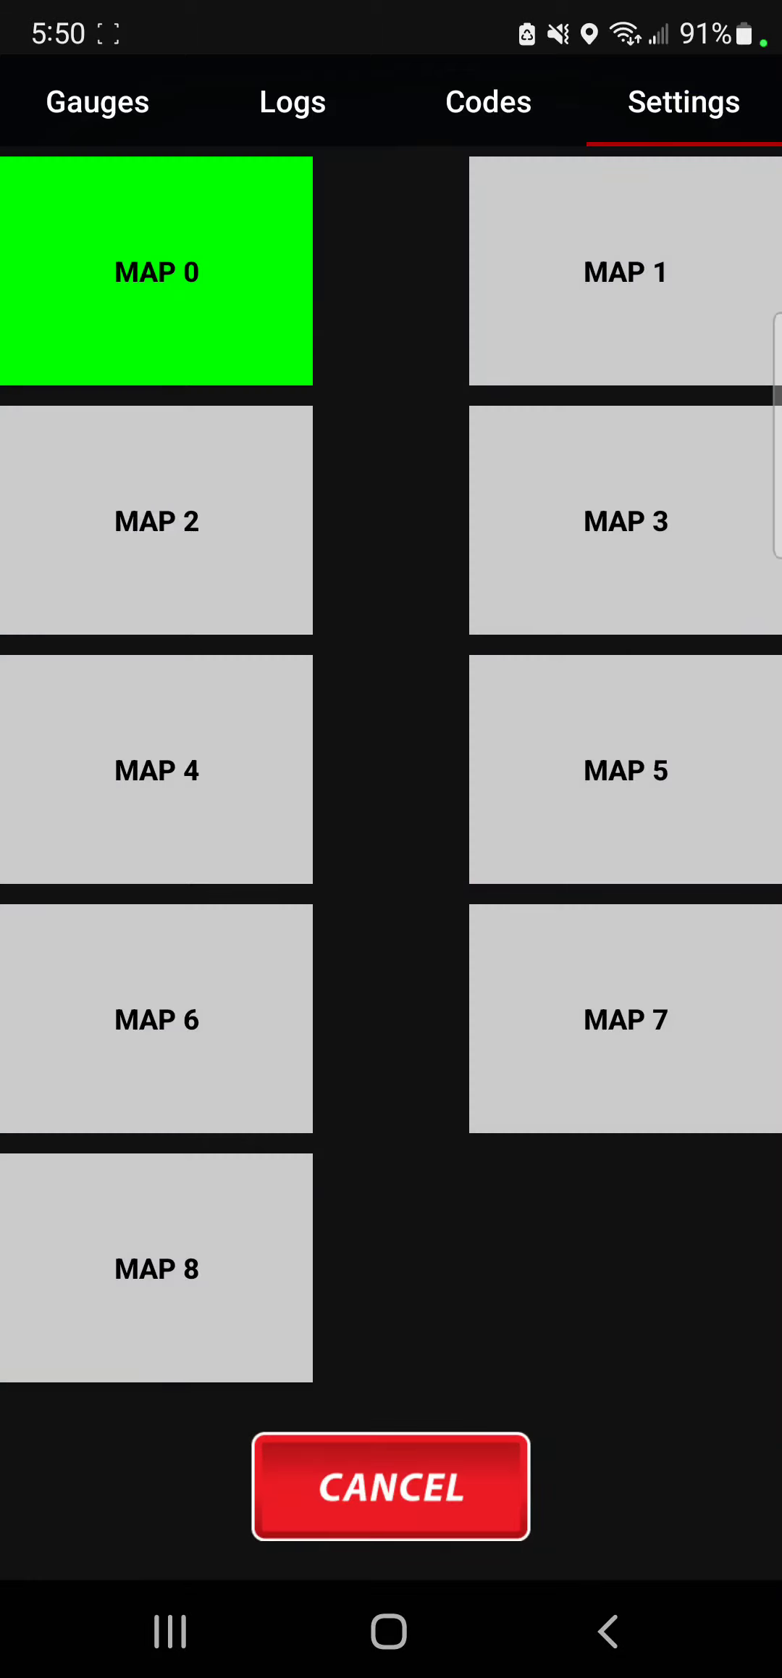
{"action": "left_click", "coordinate": [626, 271]}
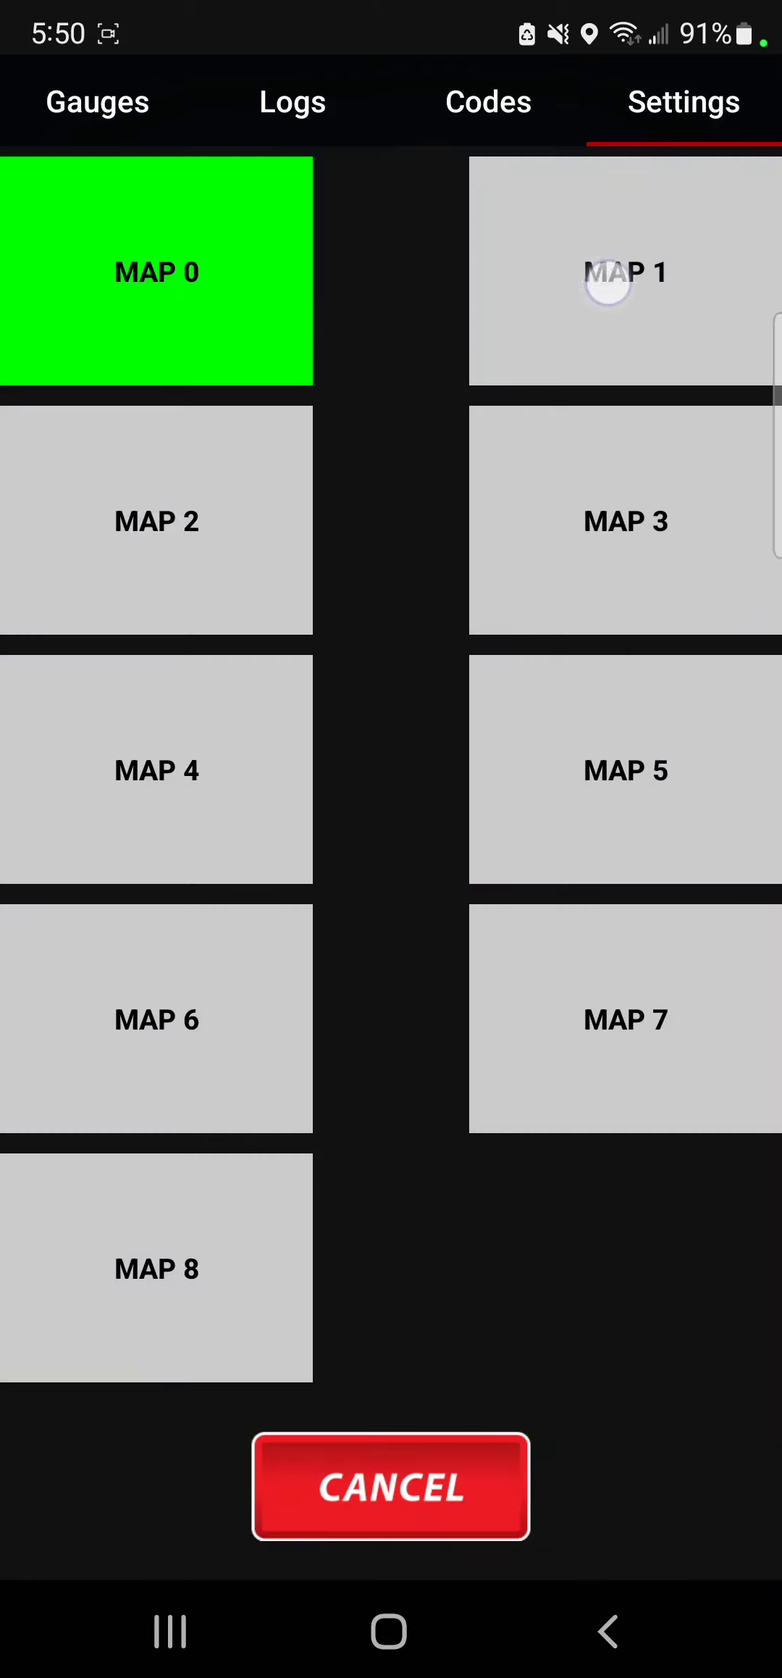
{"action": "left_click", "coordinate": [624, 270]}
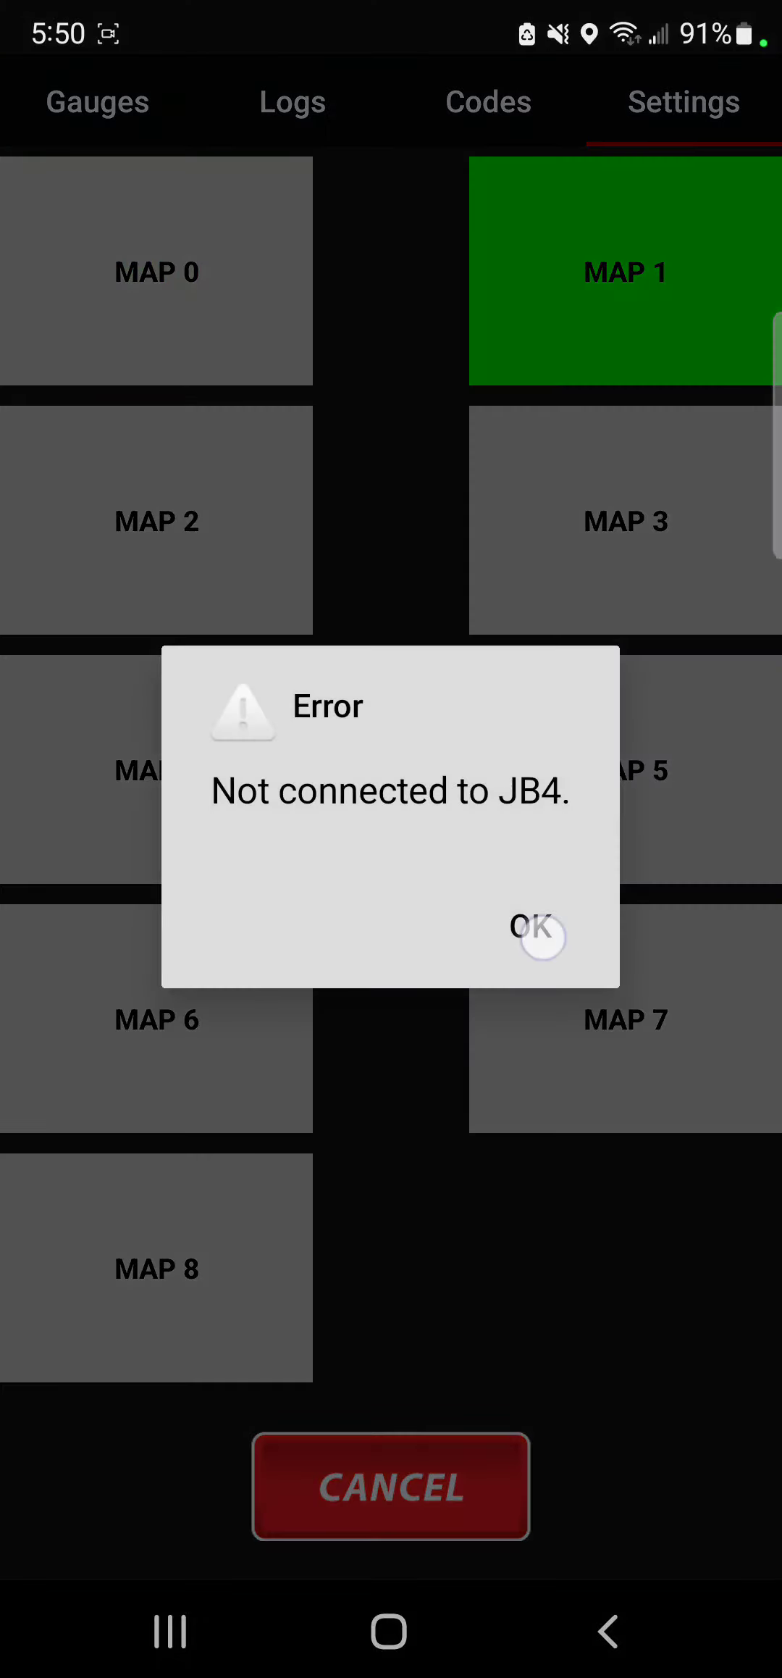
Select MAP 2 from the settings map choice and clear the not-connected error
{"action": "left_click", "coordinate": [536, 933]}
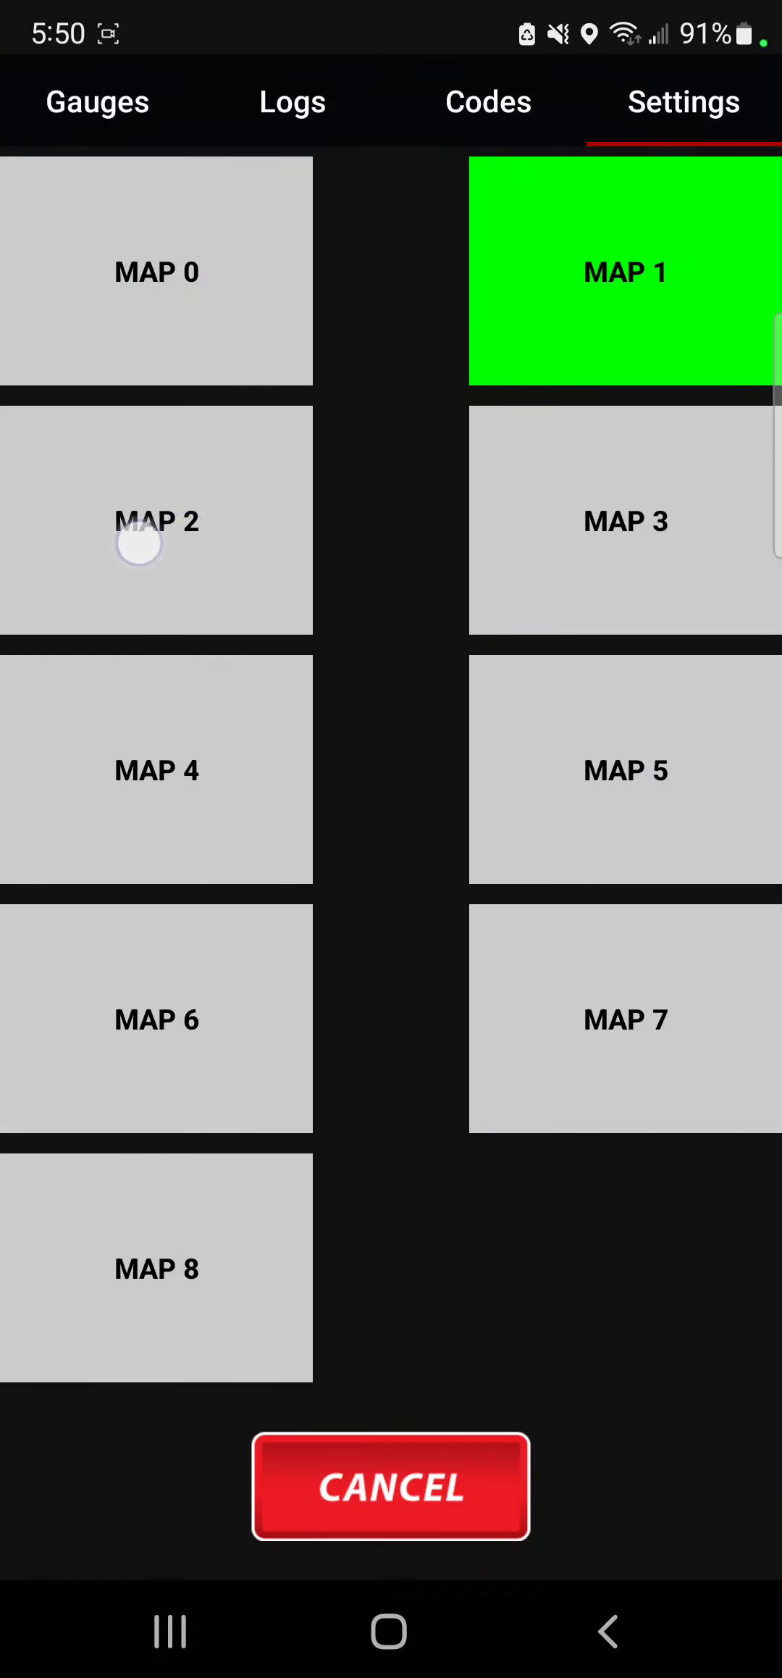
{"action": "left_click", "coordinate": [156, 522]}
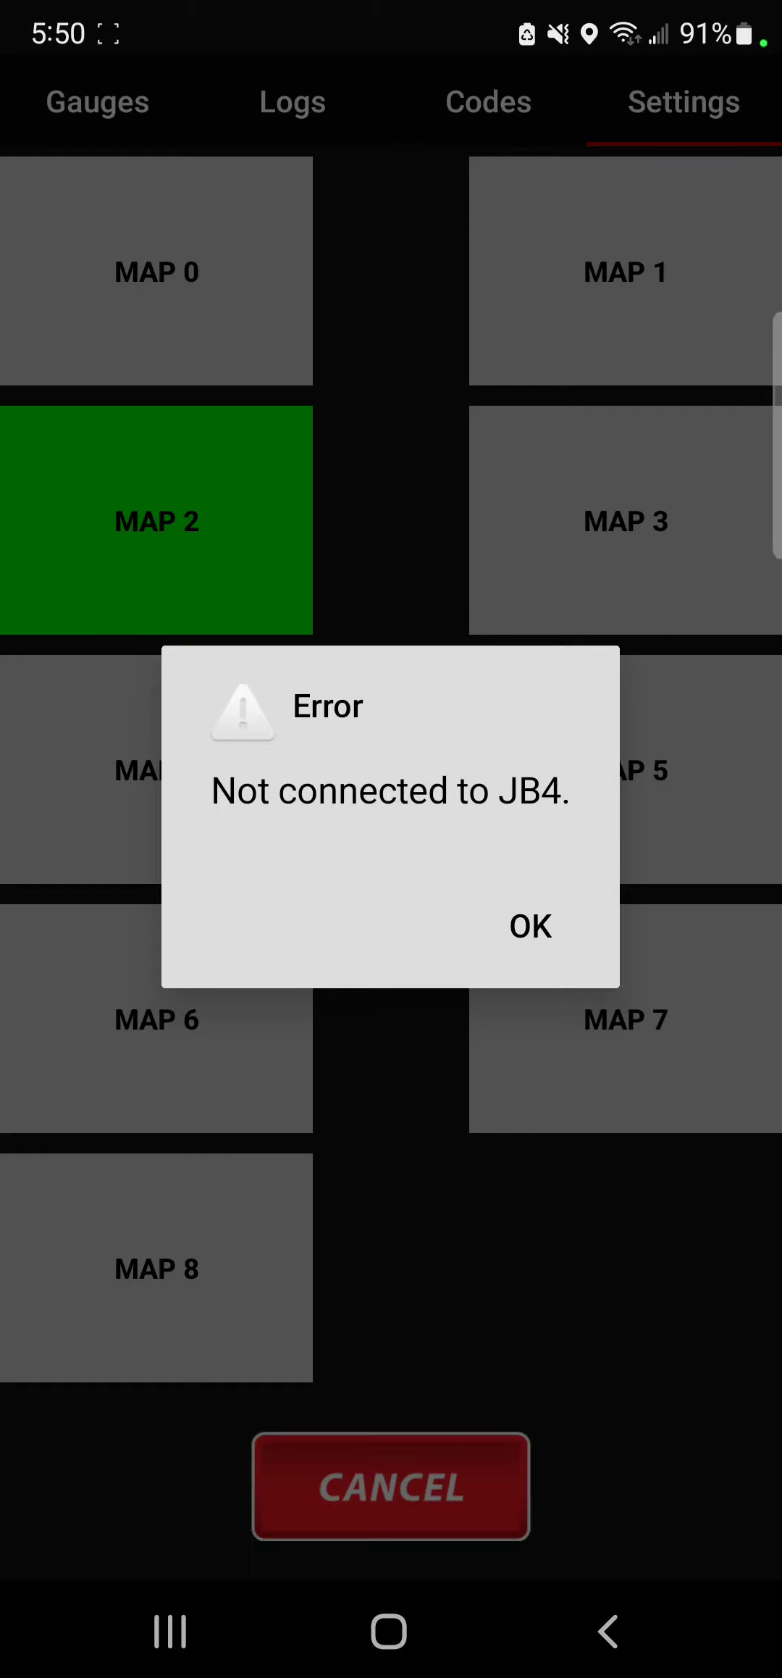
{"action": "left_click", "coordinate": [530, 927]}
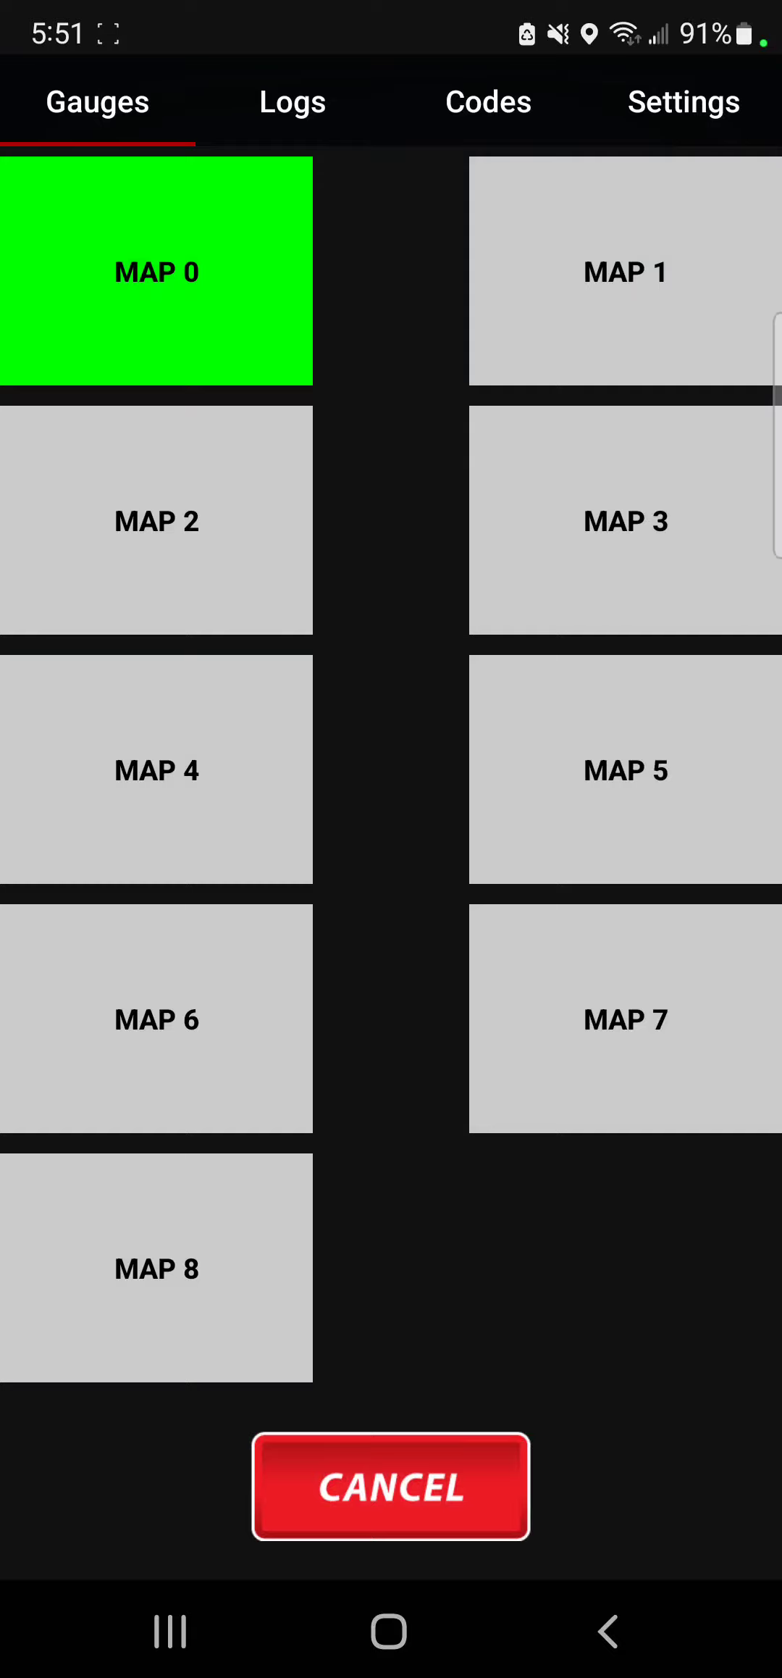
Select MAP 1 on the Gauges map grid and dismiss the not-connected error
{"action": "left_click", "coordinate": [624, 271]}
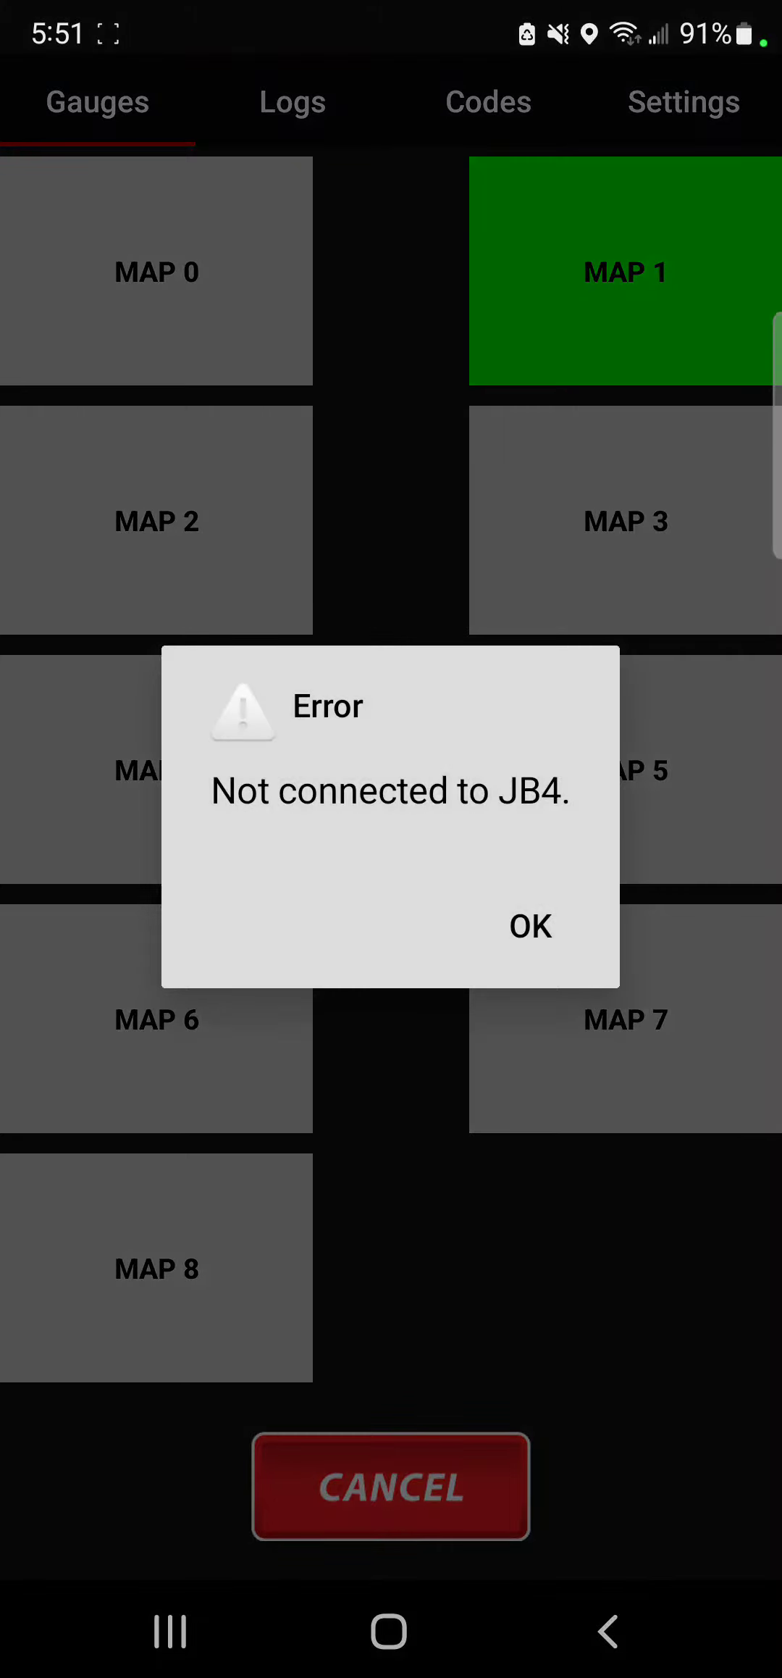
{"action": "left_click", "coordinate": [529, 926]}
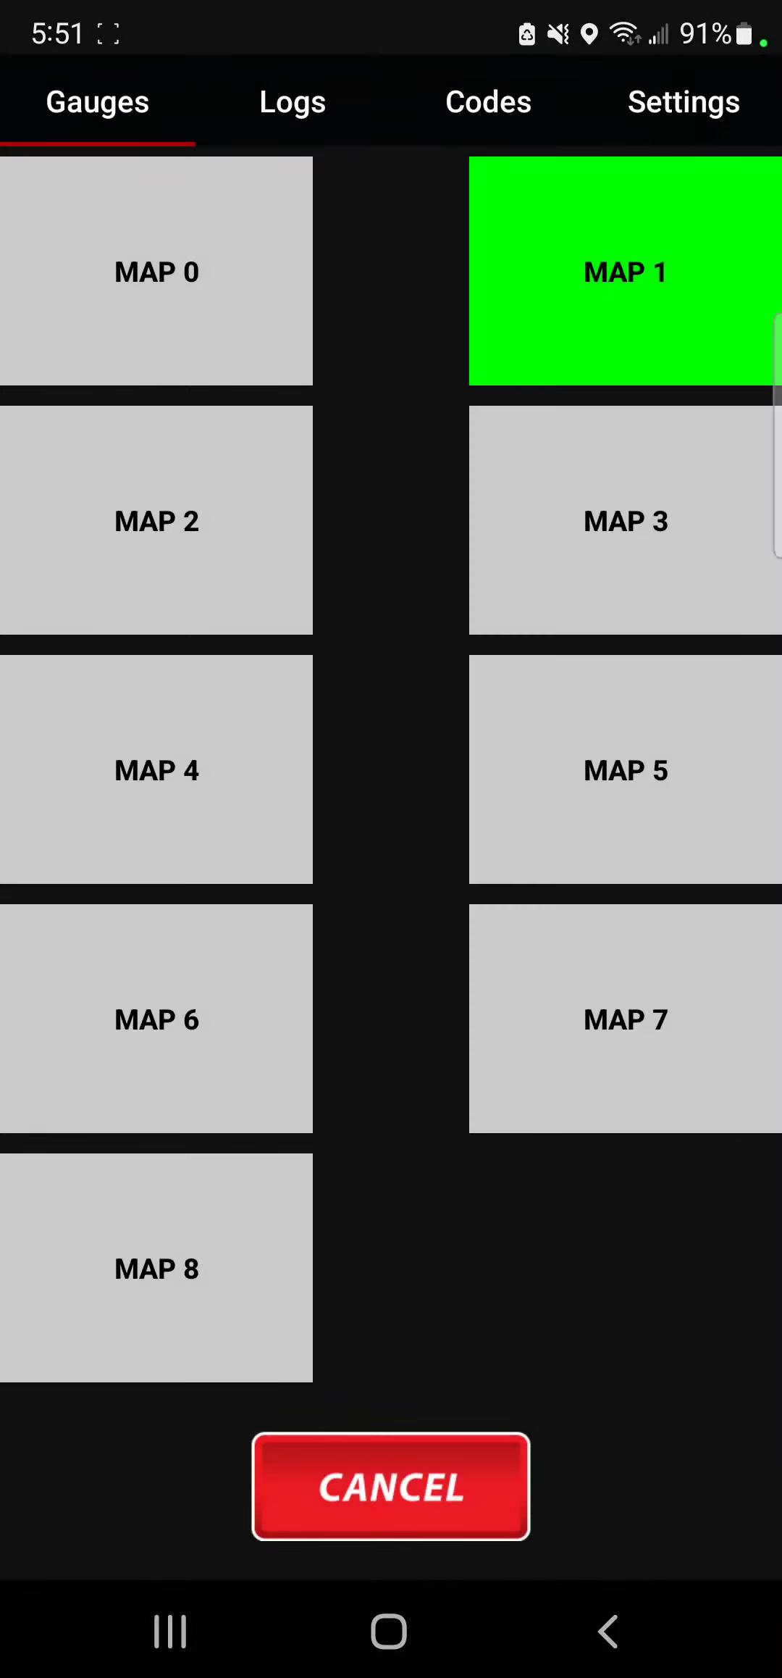